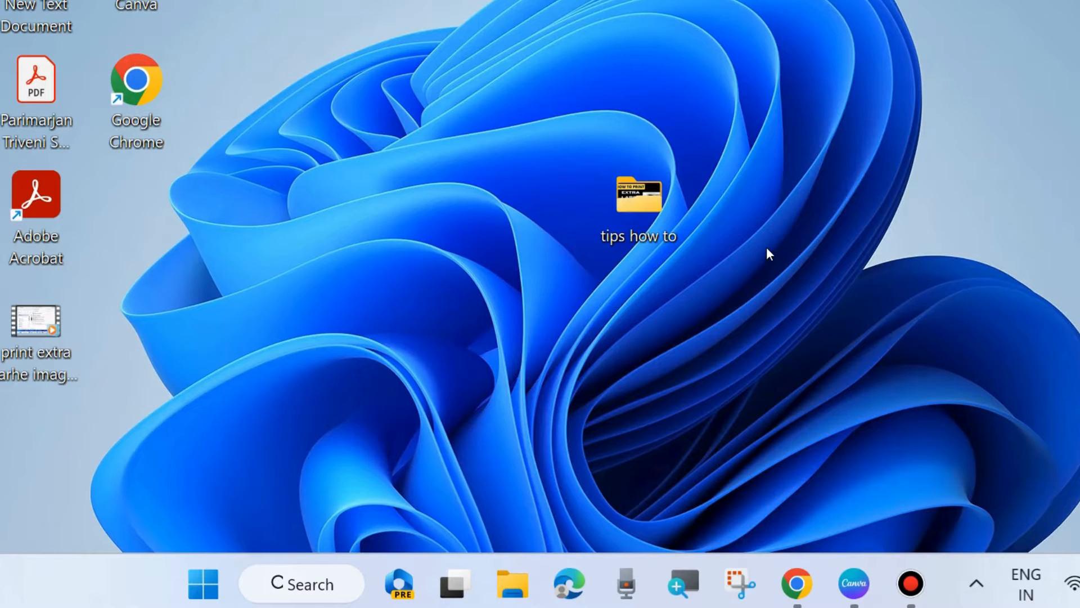
{"action": "mouse_move", "coordinate": [503, 449]}
{"action": "type", "text": "cp"}
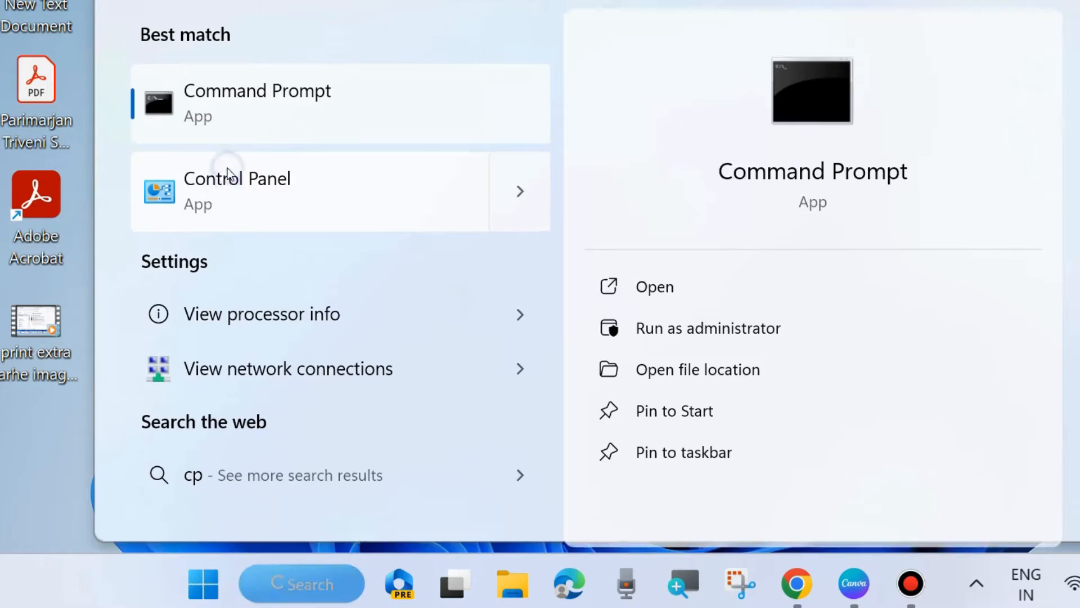
- Go from Control Panel to Power Options and open 'Choose what the power buttons do'
{"action": "left_click", "coordinate": [236, 190]}
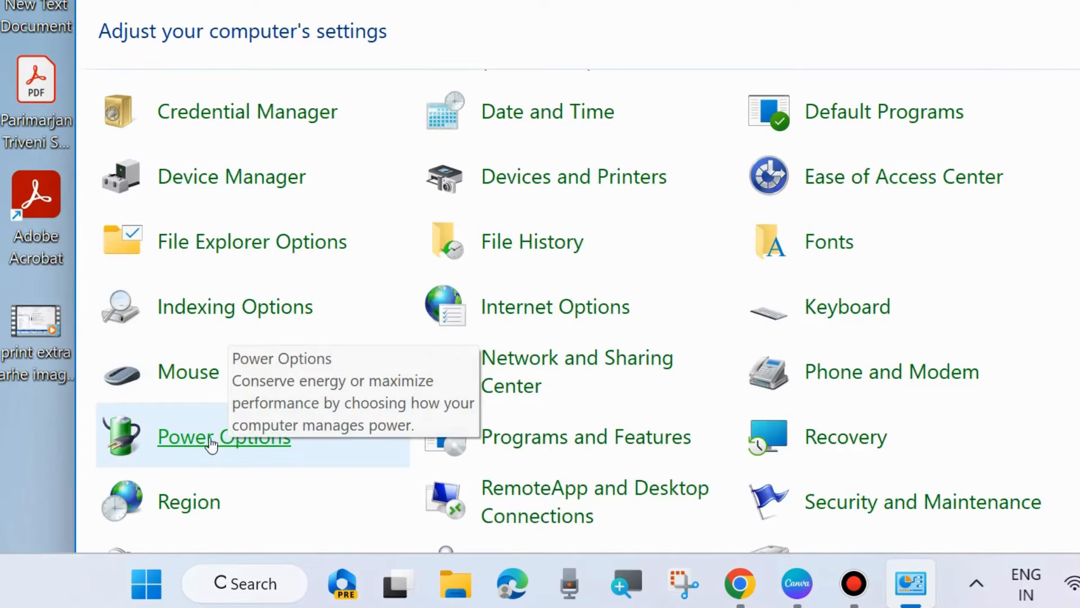
{"action": "left_click", "coordinate": [224, 437]}
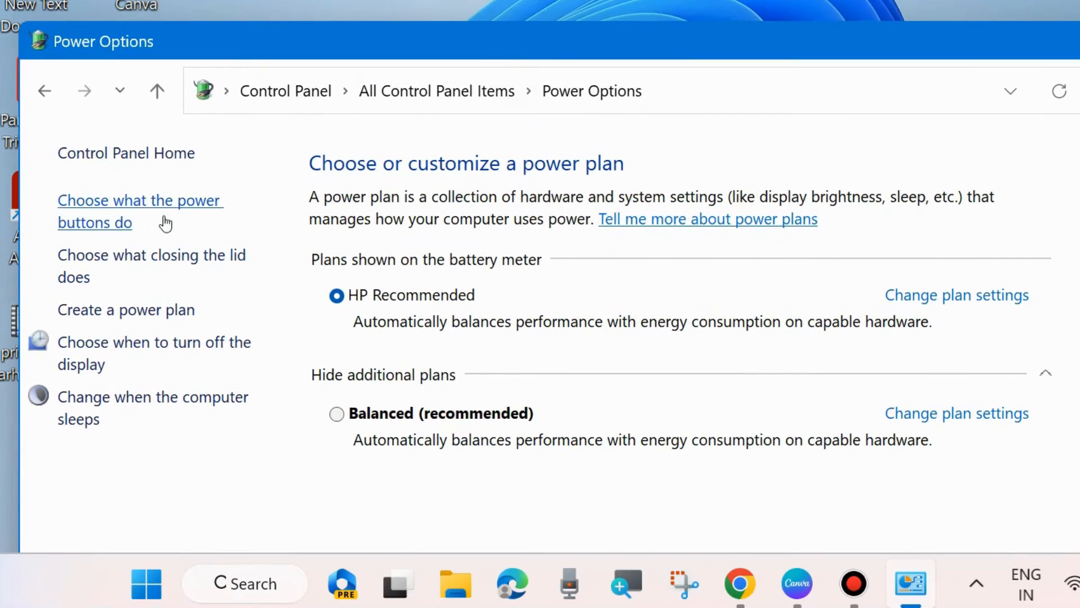
{"action": "mouse_move", "coordinate": [107, 214]}
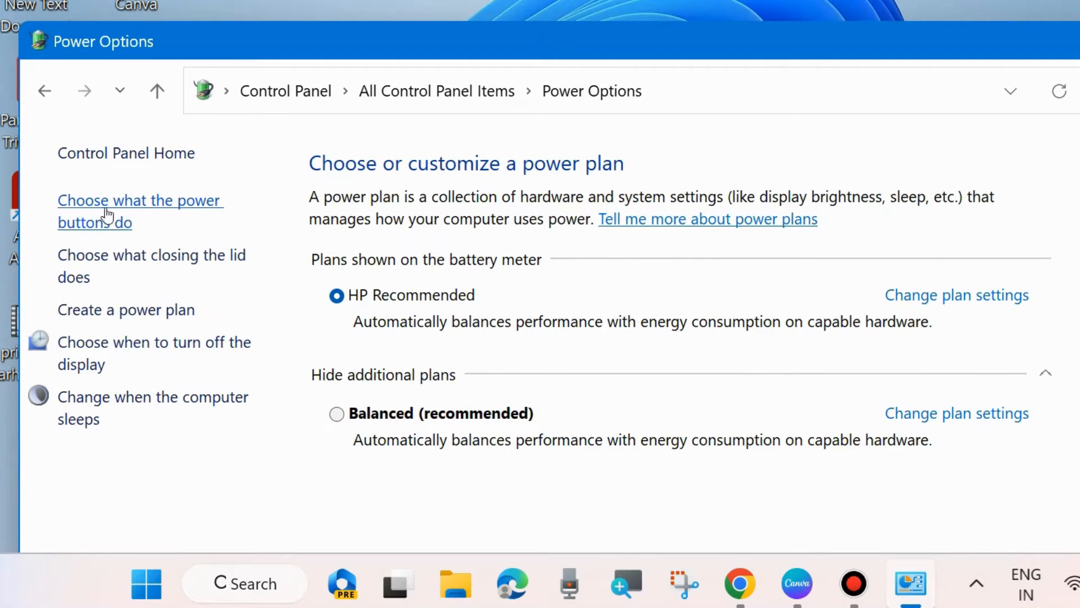
{"action": "left_click", "coordinate": [139, 211]}
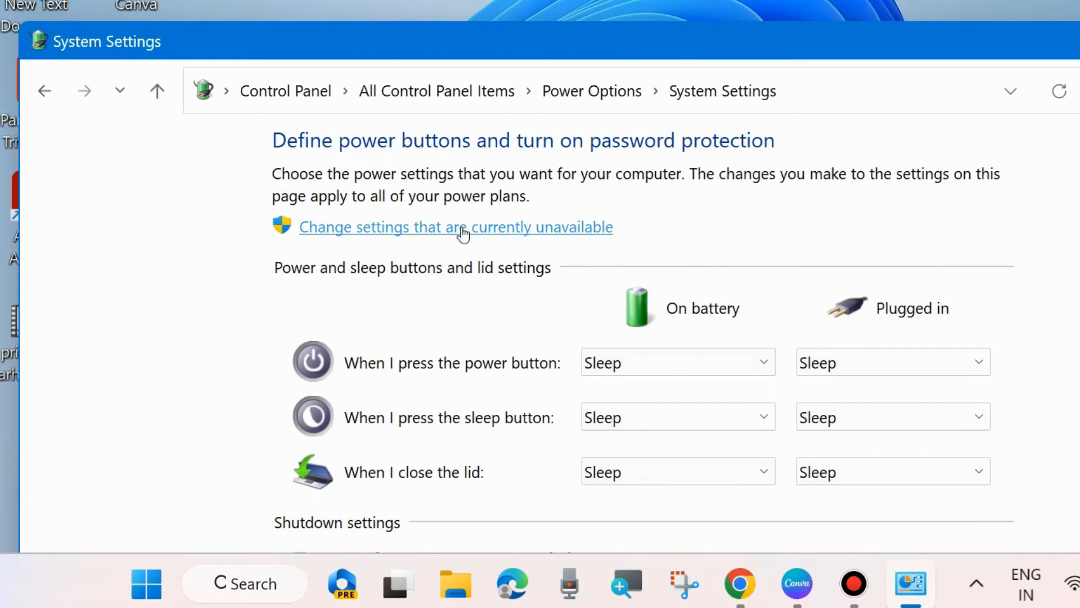
- Unlock the settings, set power button, sleep button and lid actions to Do nothing, and save
{"action": "left_click", "coordinate": [454, 227]}
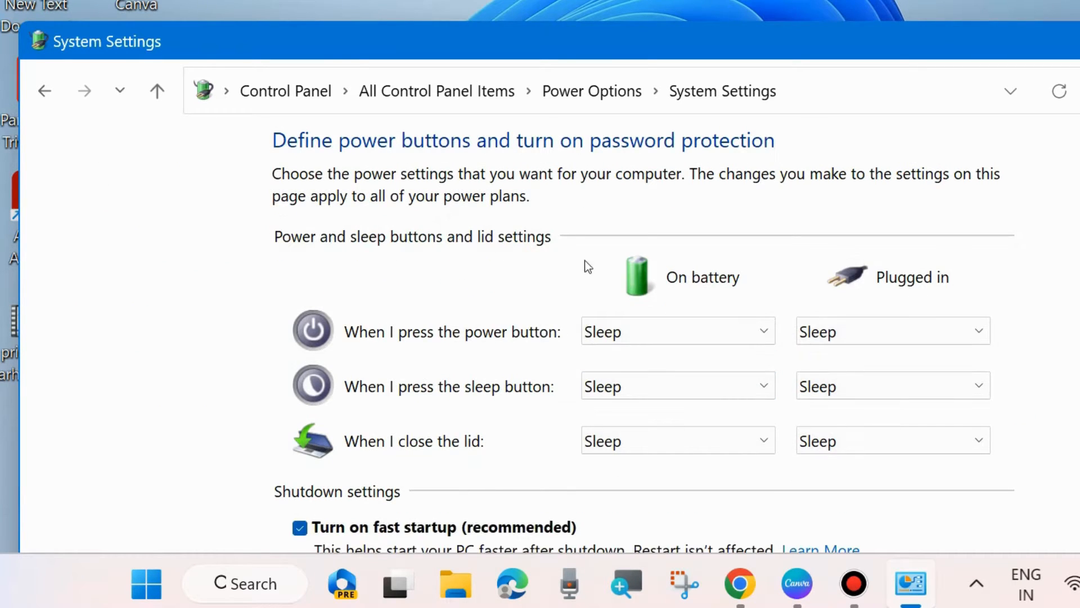
{"action": "scroll", "scroll_direction": "down", "scroll_amount": 3}
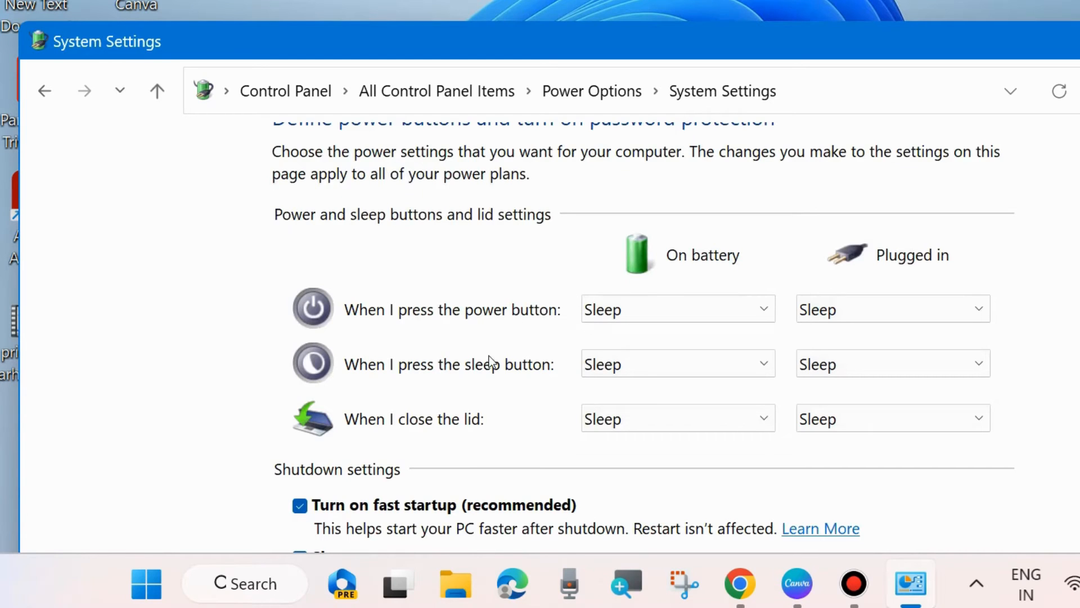
{"action": "mouse_move", "coordinate": [551, 406]}
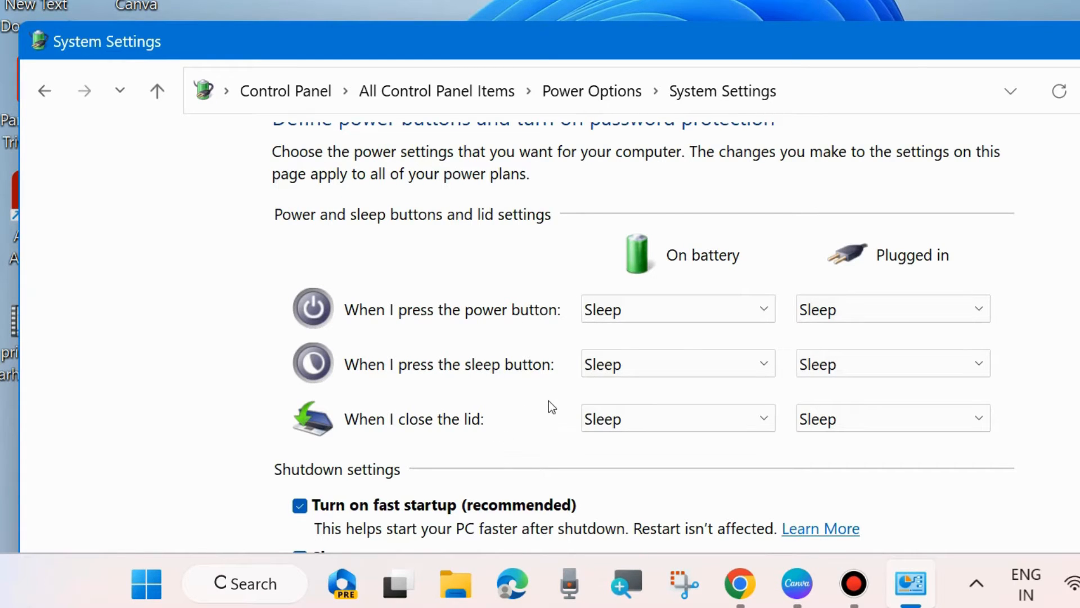
{"action": "left_click", "coordinate": [677, 309]}
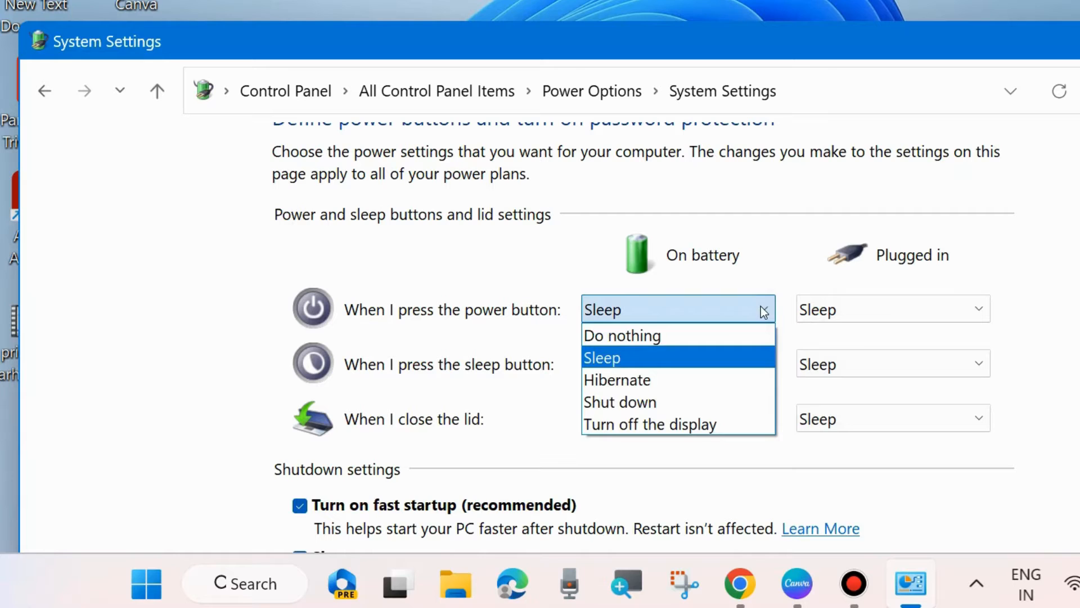
{"action": "mouse_move", "coordinate": [642, 335]}
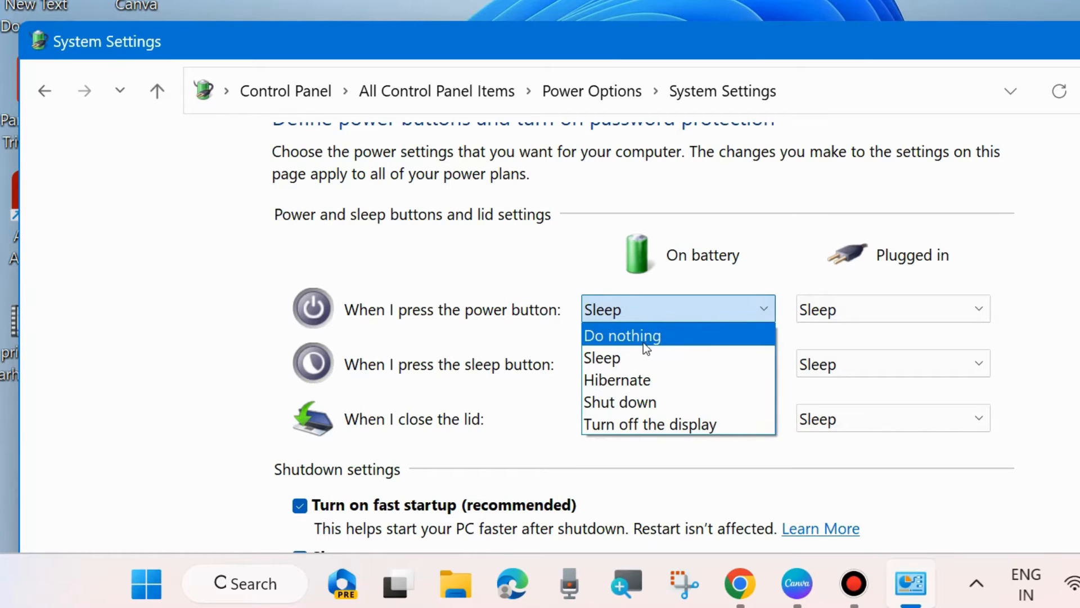
{"action": "left_click", "coordinate": [622, 335]}
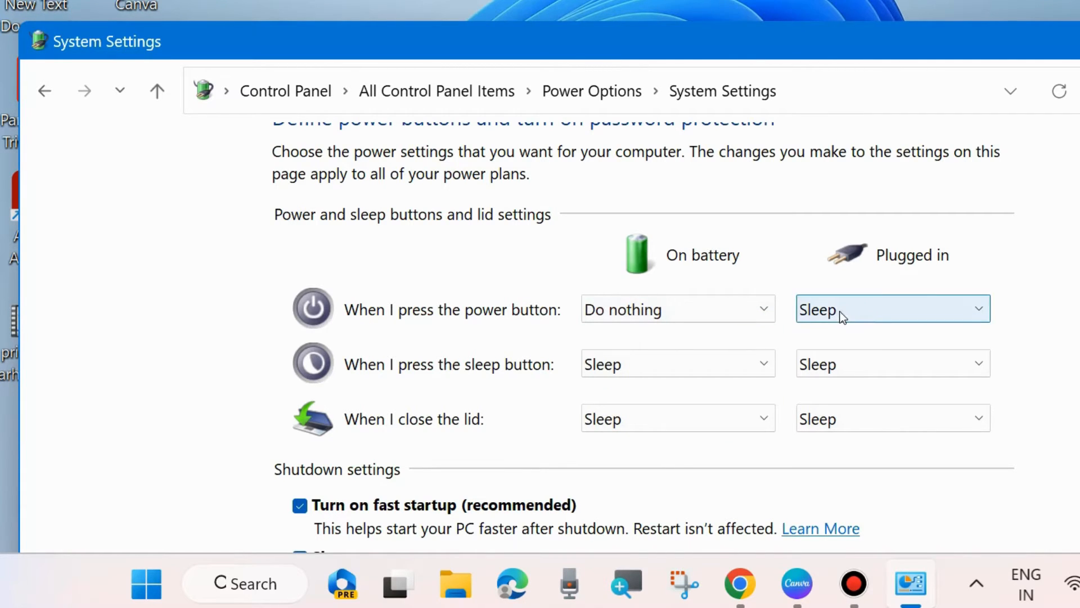
{"action": "left_click", "coordinate": [889, 309]}
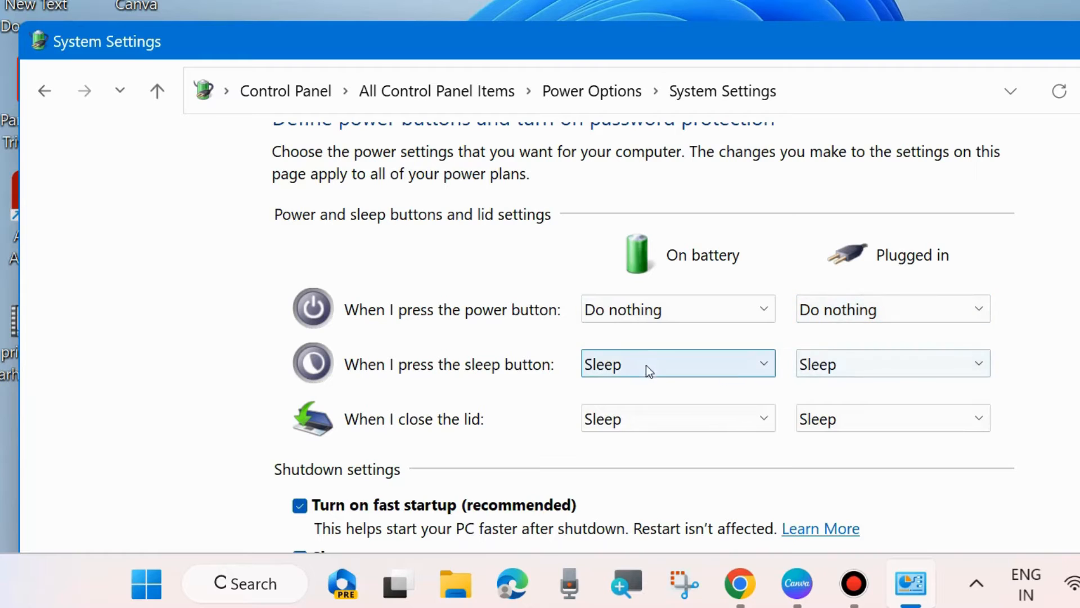
{"action": "left_click", "coordinate": [675, 363]}
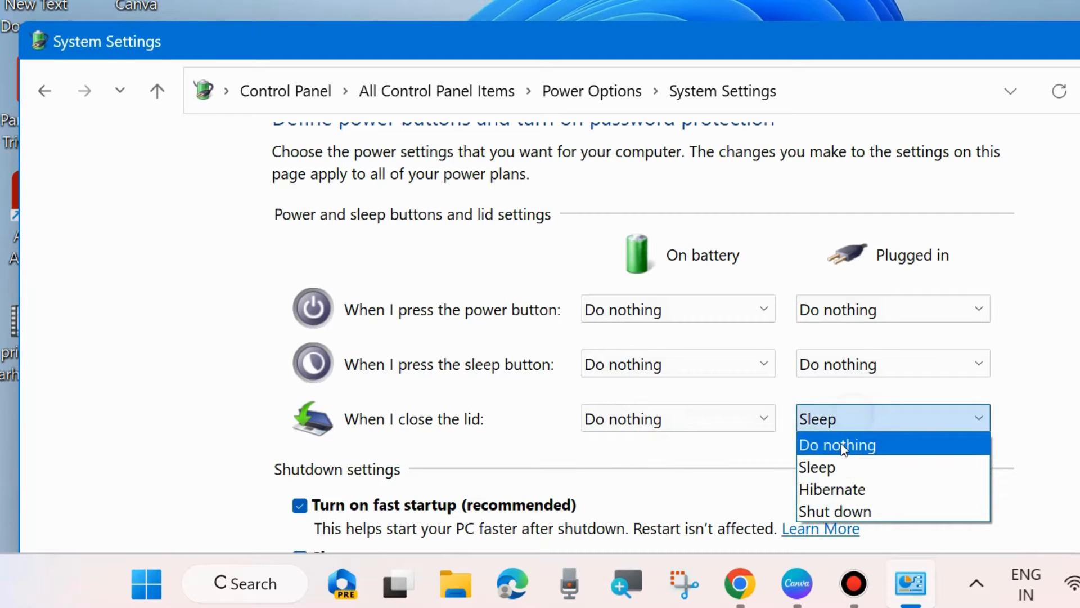
{"action": "left_click", "coordinate": [837, 445]}
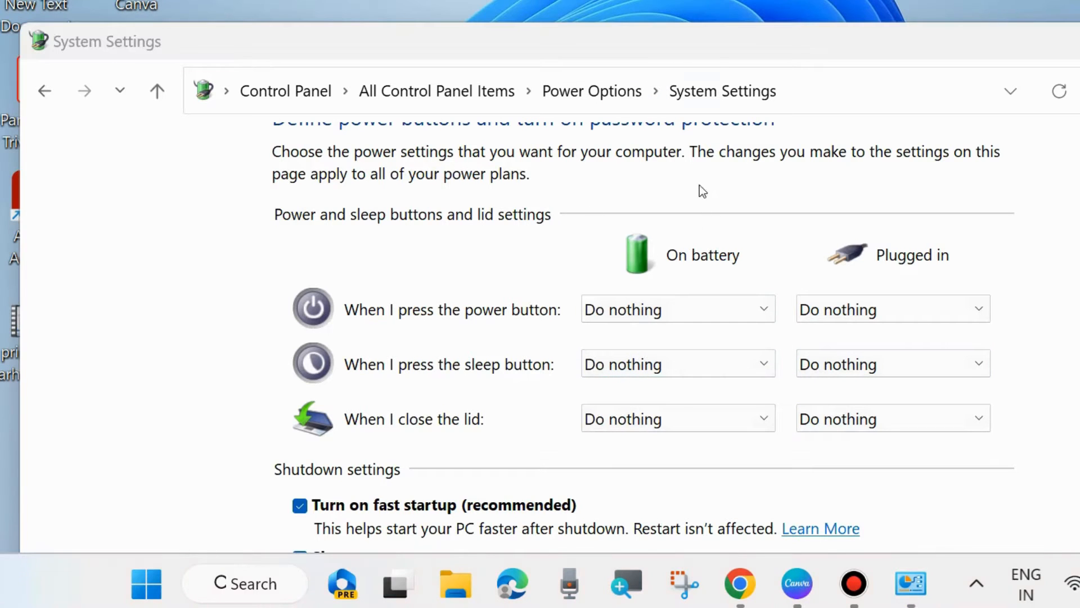
{"action": "scroll", "scroll_direction": "down", "scroll_amount": 3}
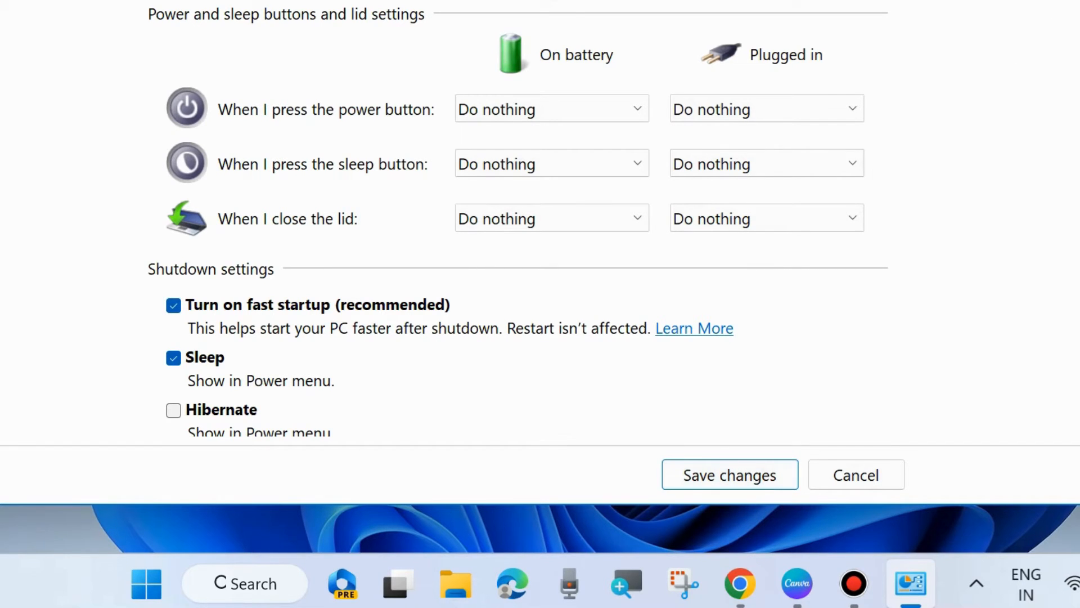
{"action": "left_click", "coordinate": [856, 475]}
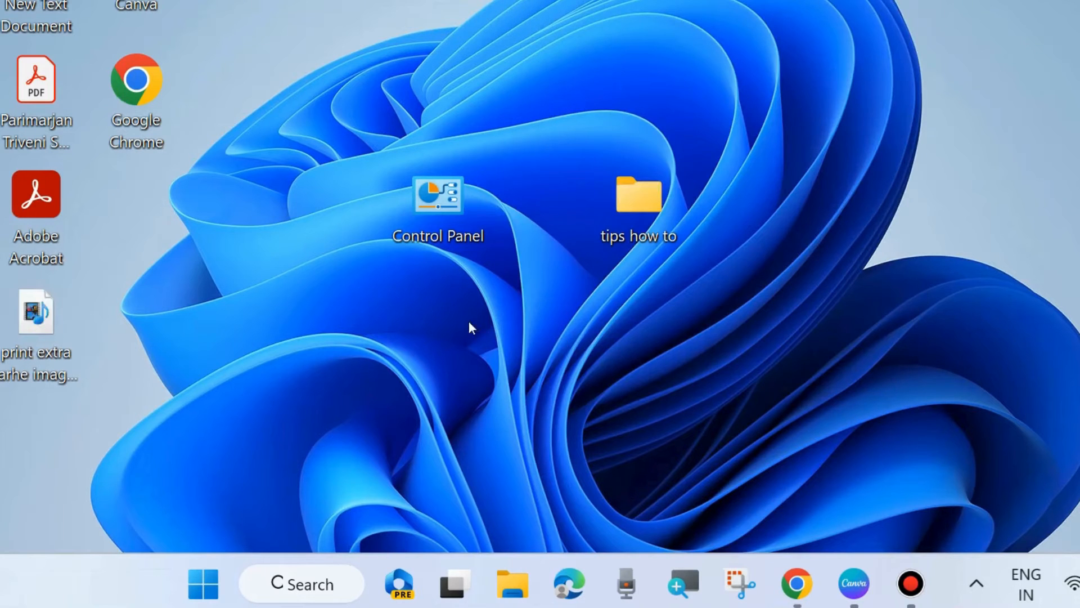
- Open Settings from the Start right-click menu, check for Windows updates, then close Settings
{"action": "right_click", "coordinate": [202, 583]}
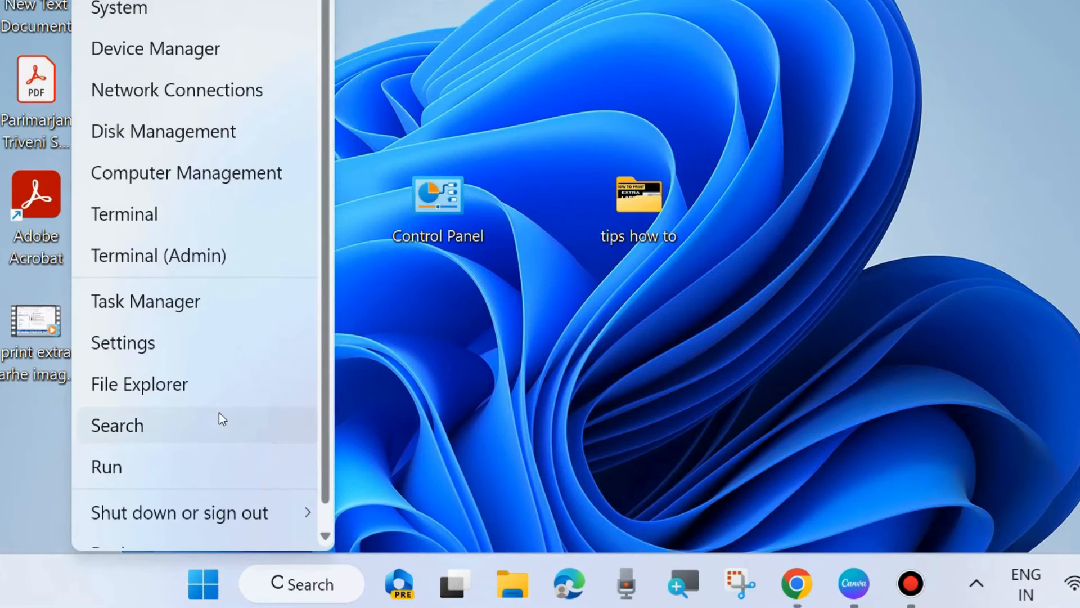
{"action": "left_click", "coordinate": [123, 343]}
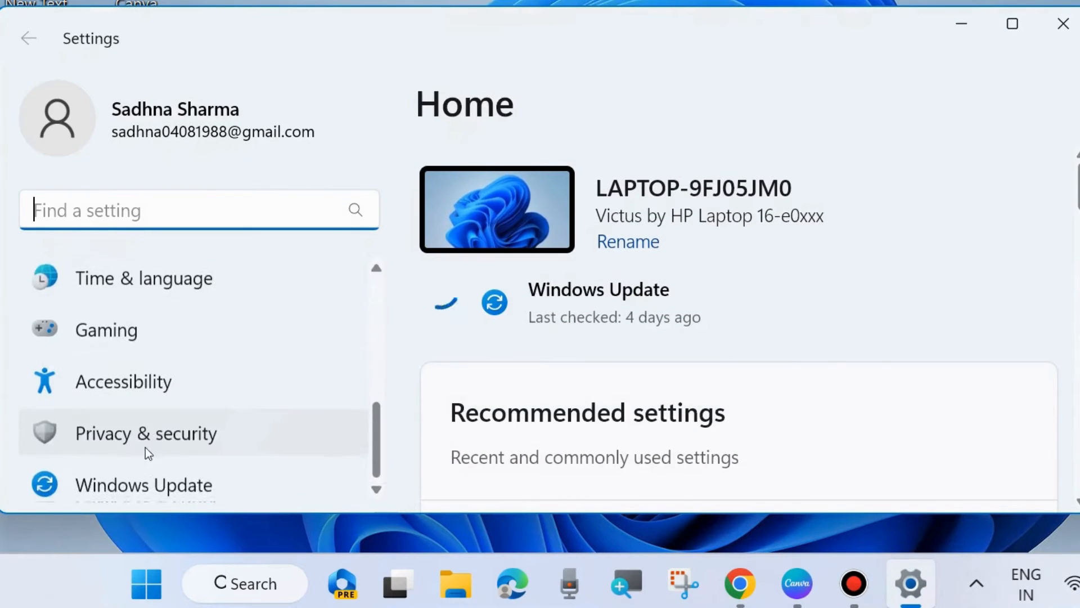
{"action": "left_click", "coordinate": [144, 484]}
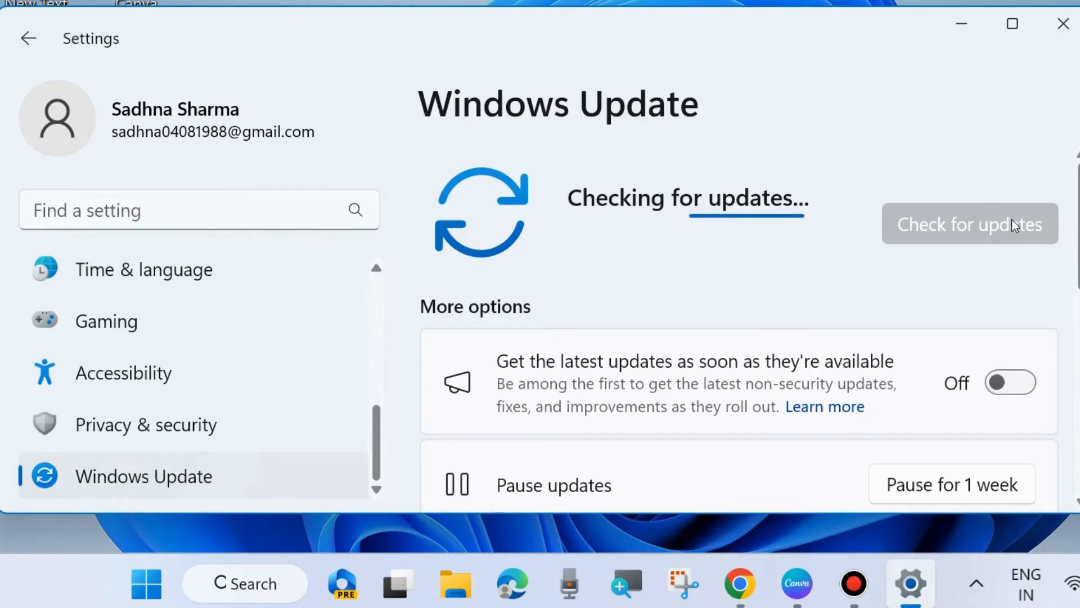
{"action": "mouse_move", "coordinate": [699, 264]}
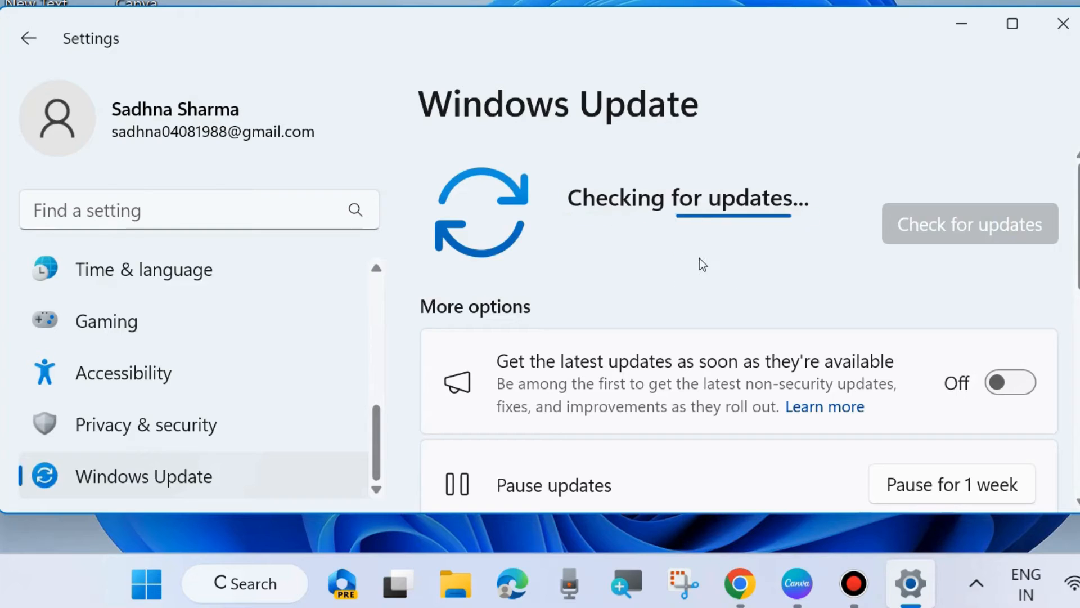
{"action": "mouse_move", "coordinate": [723, 279]}
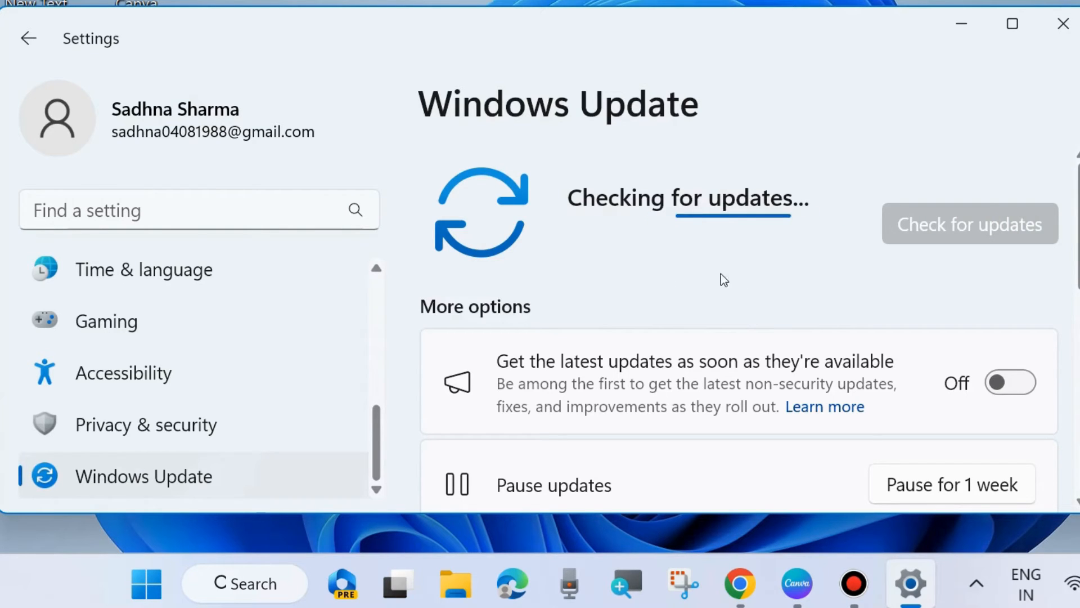
{"action": "mouse_move", "coordinate": [1016, 58]}
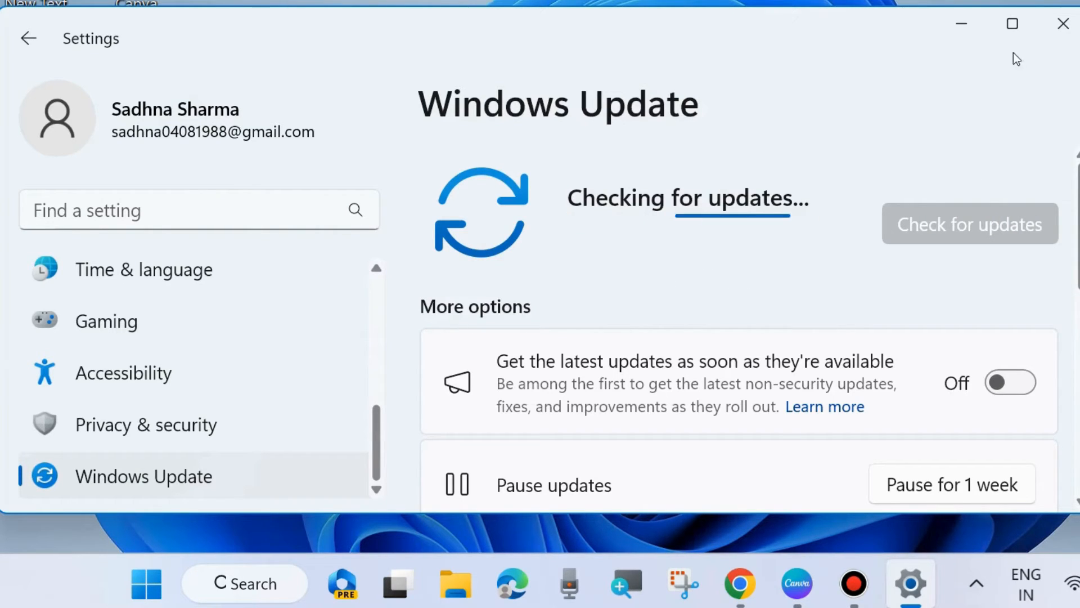
{"action": "left_click", "coordinate": [1063, 24]}
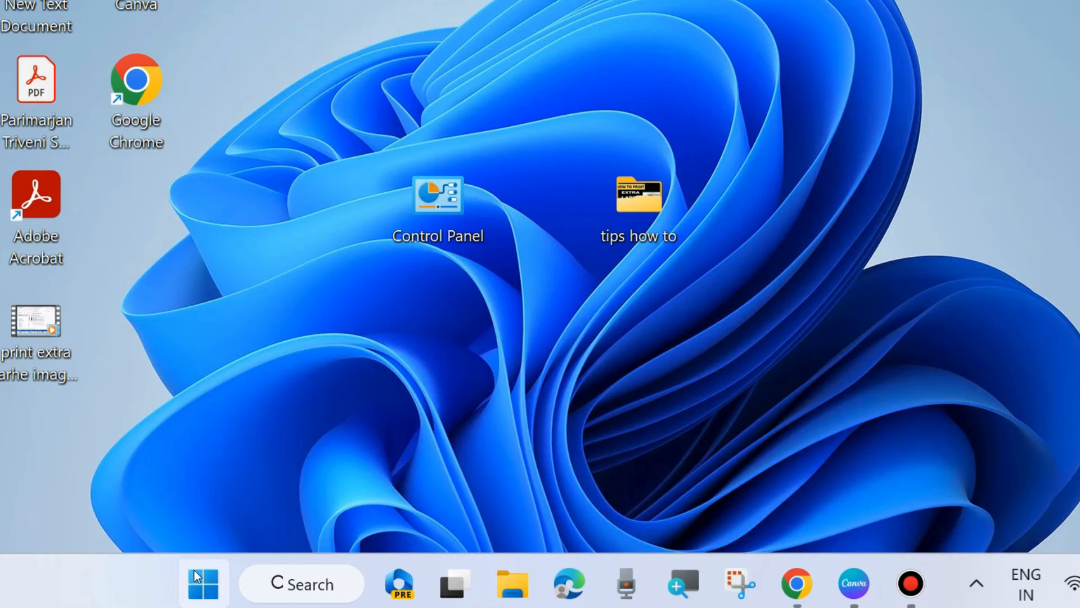
- Open the Run dialog from the Start right-click menu and enter rstrui
{"action": "right_click", "coordinate": [202, 583]}
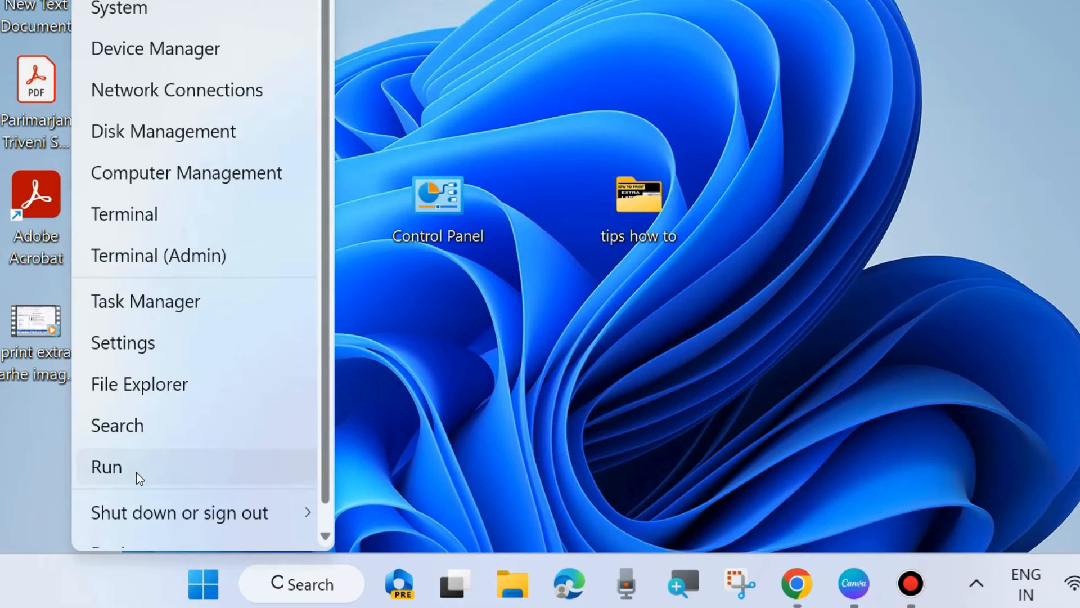
{"action": "left_click", "coordinate": [106, 467]}
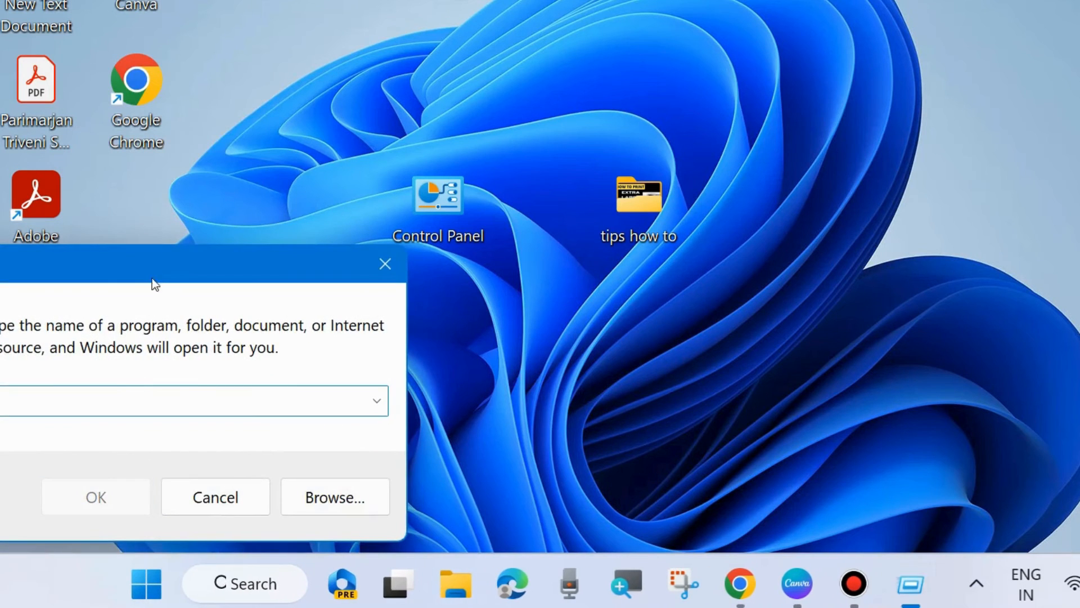
{"action": "type", "text": "r"}
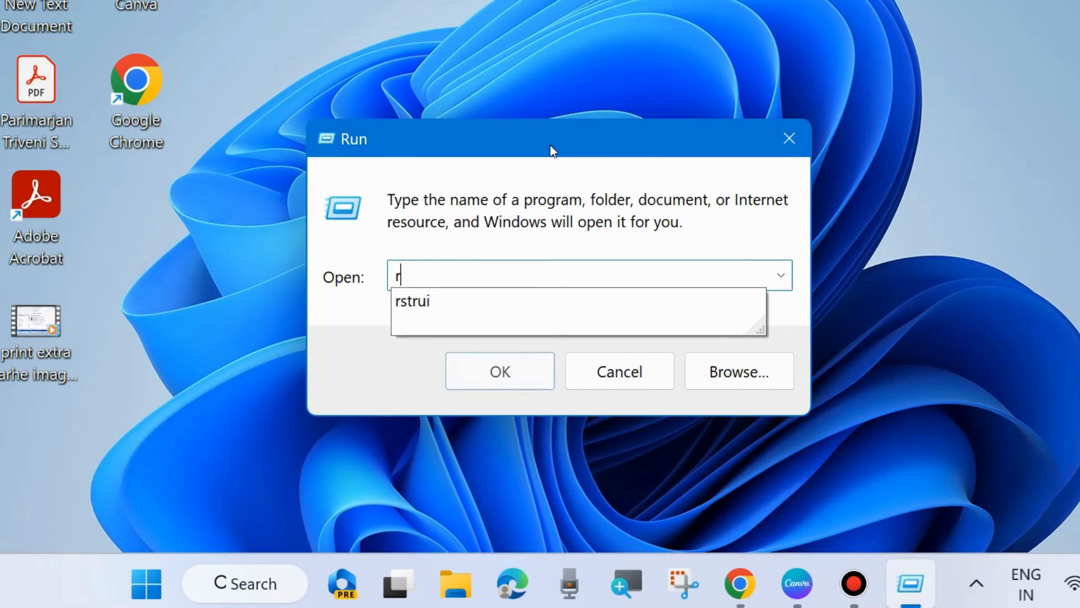
{"action": "type", "text": "strui"}
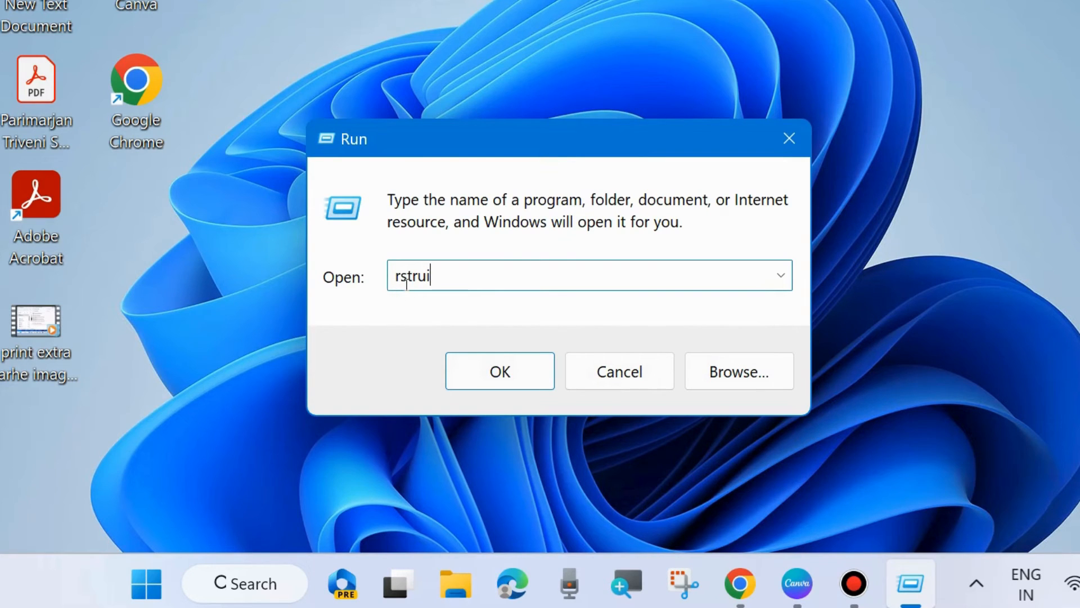
{"action": "key", "text": "Backspace"}
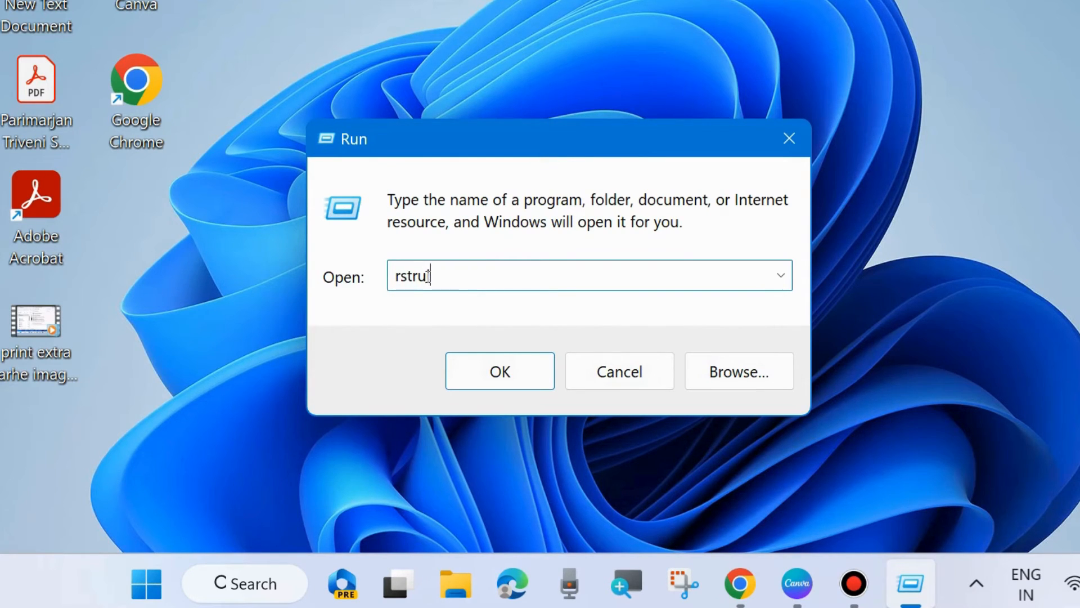
- Launch System Restore, show more restore points, and select the 05-05-2024 Automatic Restore Point
{"action": "left_click", "coordinate": [500, 371]}
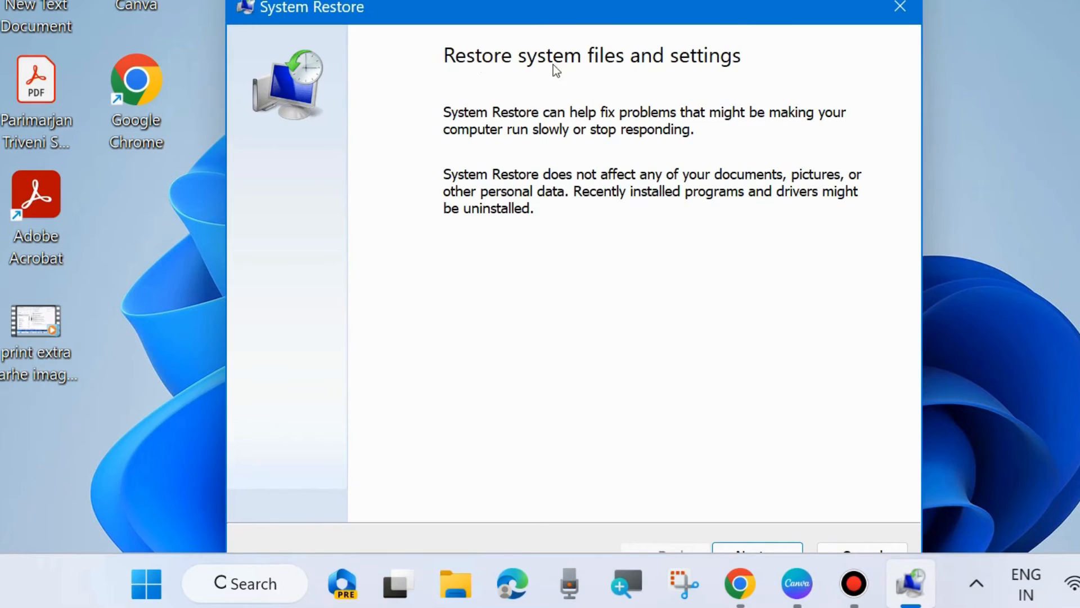
{"action": "mouse_move", "coordinate": [604, 127]}
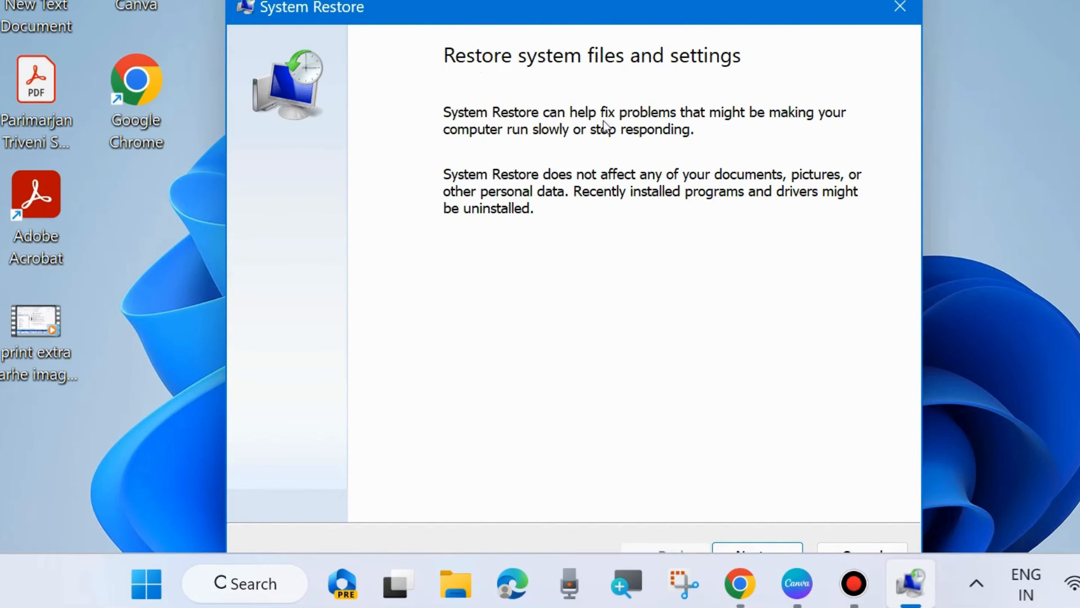
{"action": "mouse_move", "coordinate": [439, 157]}
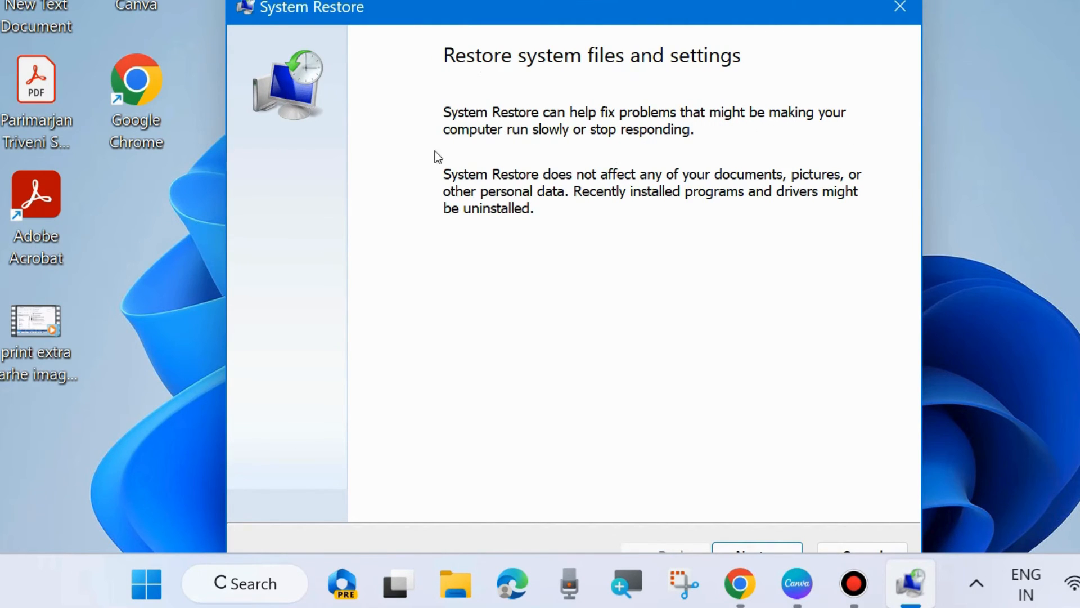
{"action": "mouse_move", "coordinate": [841, 233]}
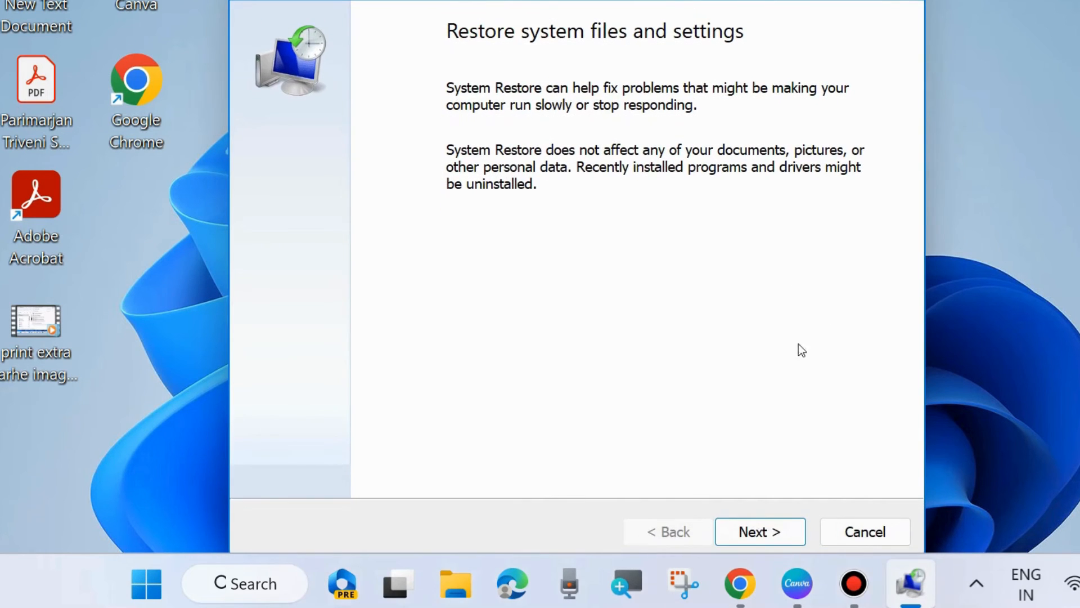
{"action": "left_click", "coordinate": [759, 531]}
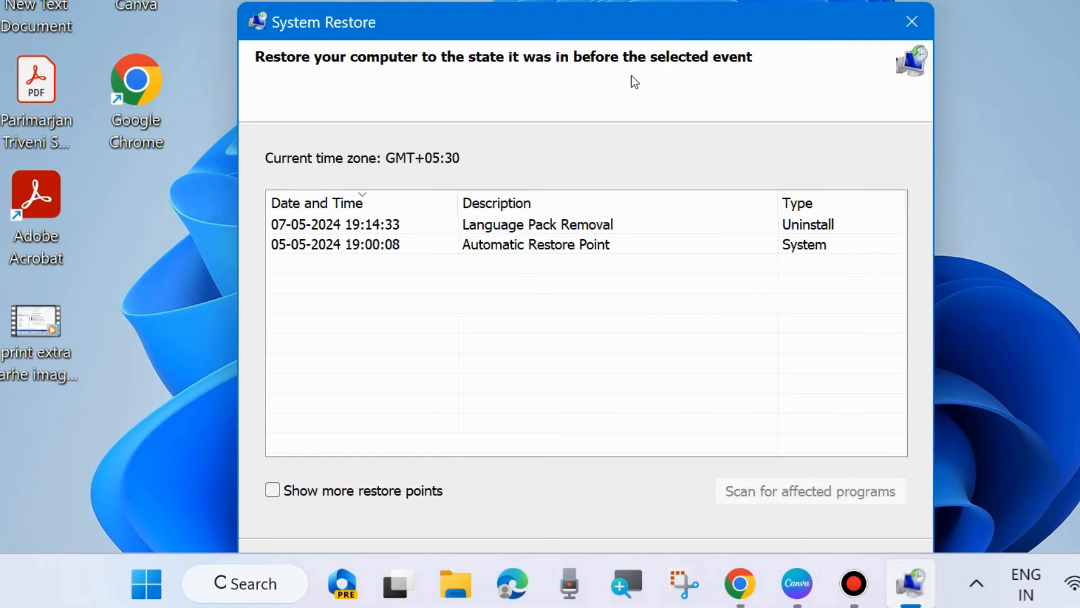
{"action": "mouse_move", "coordinate": [444, 227]}
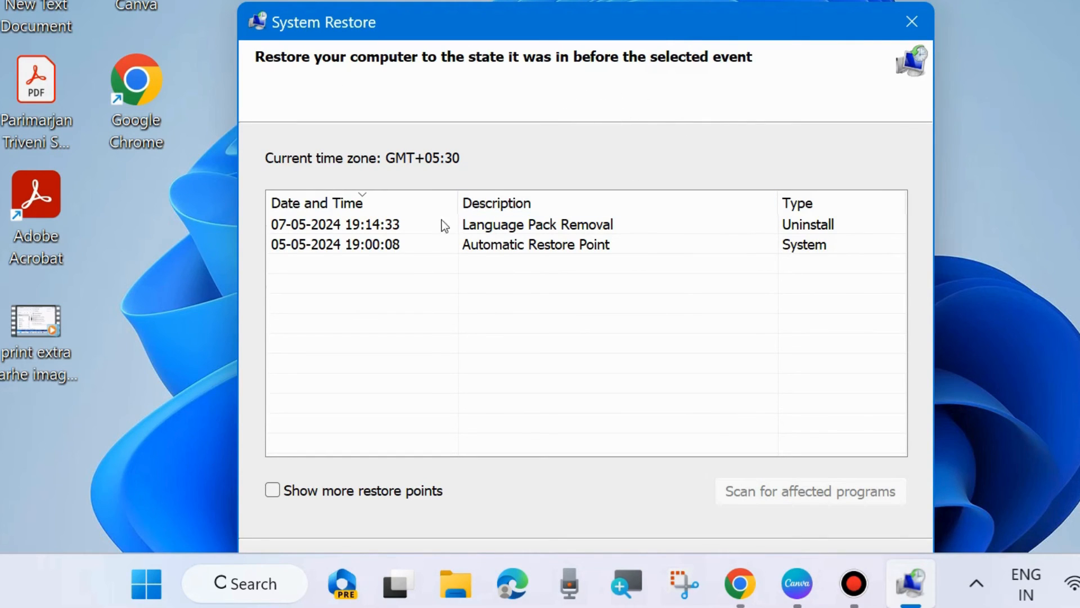
{"action": "left_click", "coordinate": [535, 244]}
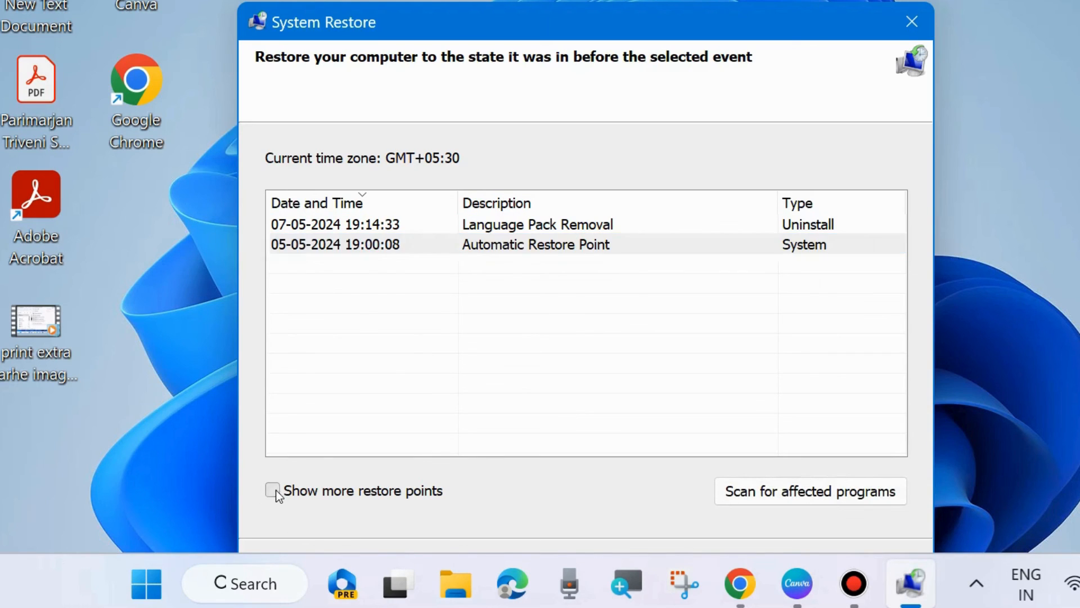
{"action": "left_click", "coordinate": [273, 490]}
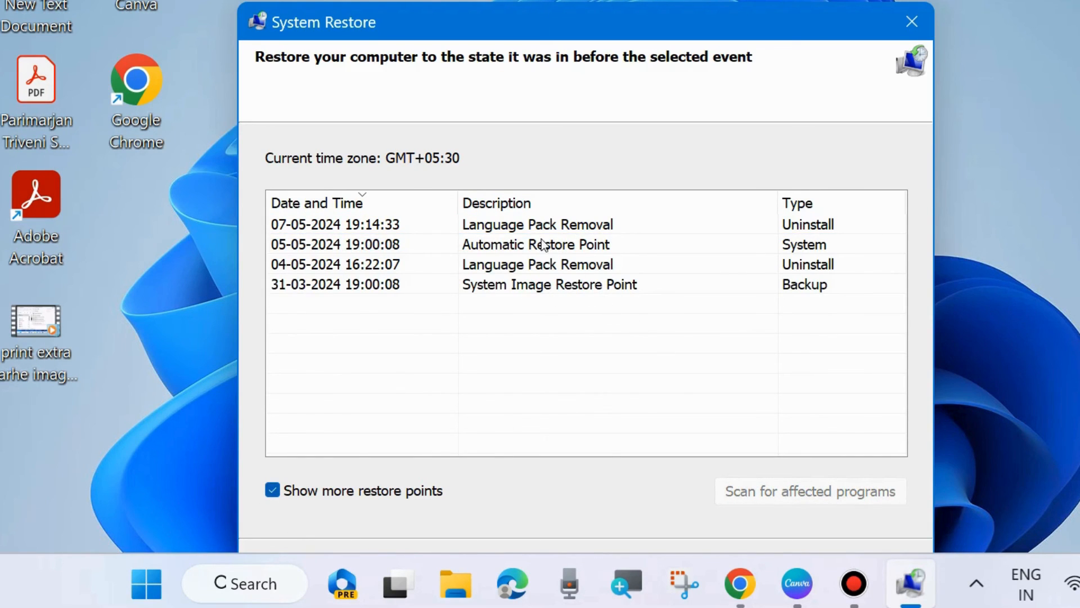
{"action": "left_click", "coordinate": [536, 244]}
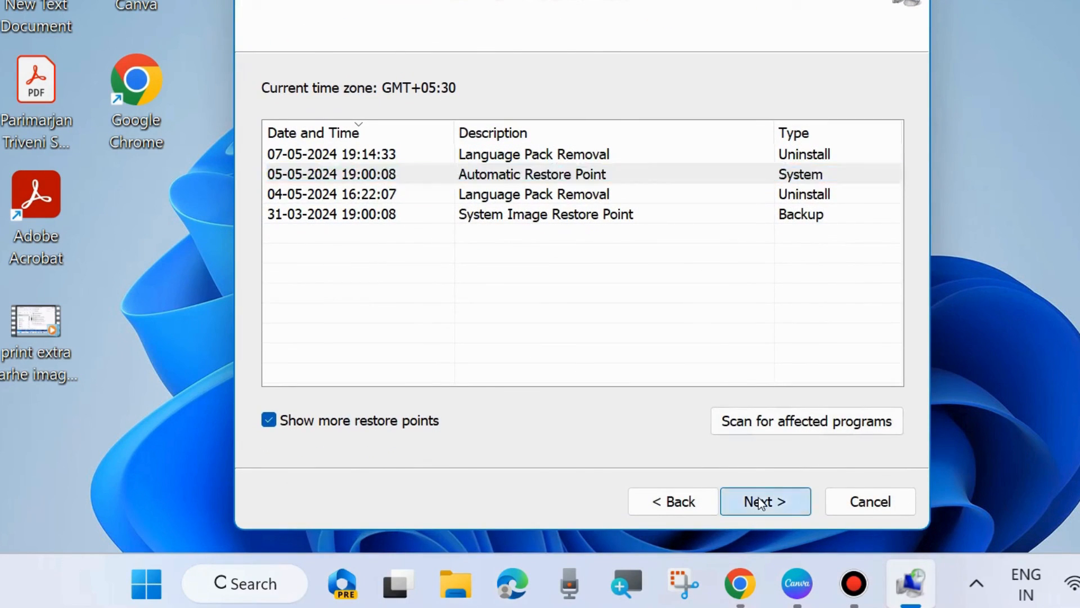
{"action": "left_click", "coordinate": [764, 501]}
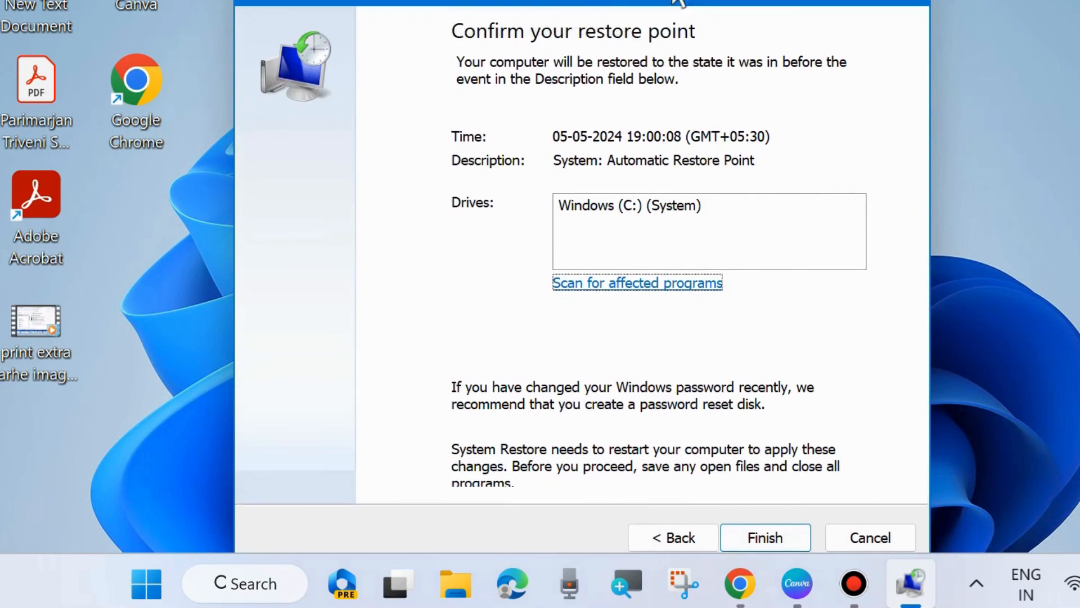